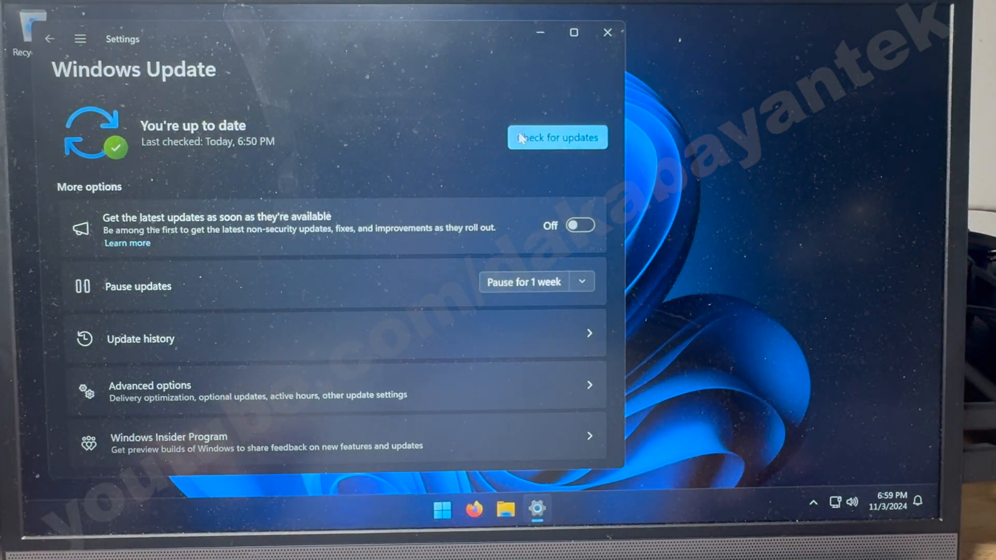
Check for updates until Windows Update reports 'You're up to date', then restart.
{"action": "left_click", "coordinate": [557, 137]}
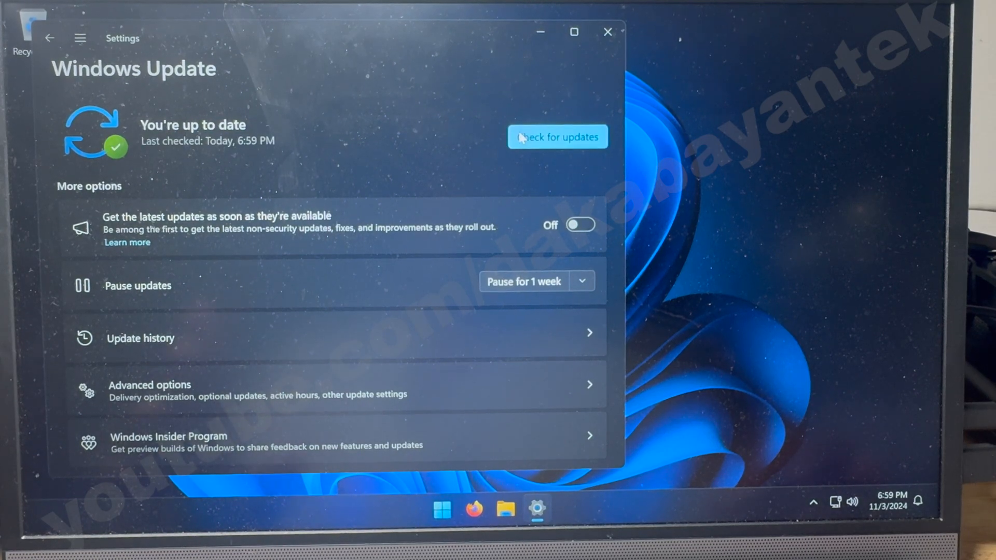
{"action": "mouse_move", "coordinate": [600, 113]}
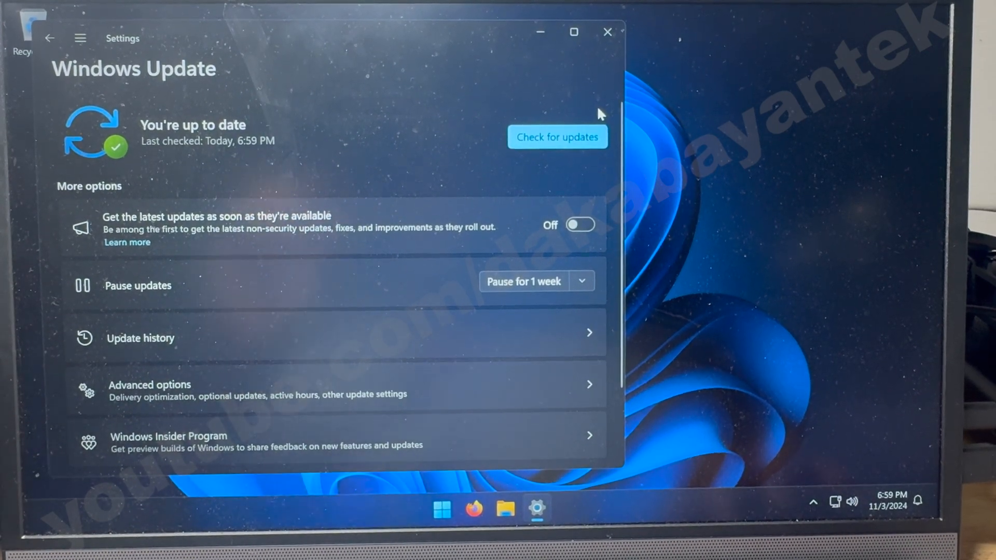
{"action": "left_click", "coordinate": [440, 508]}
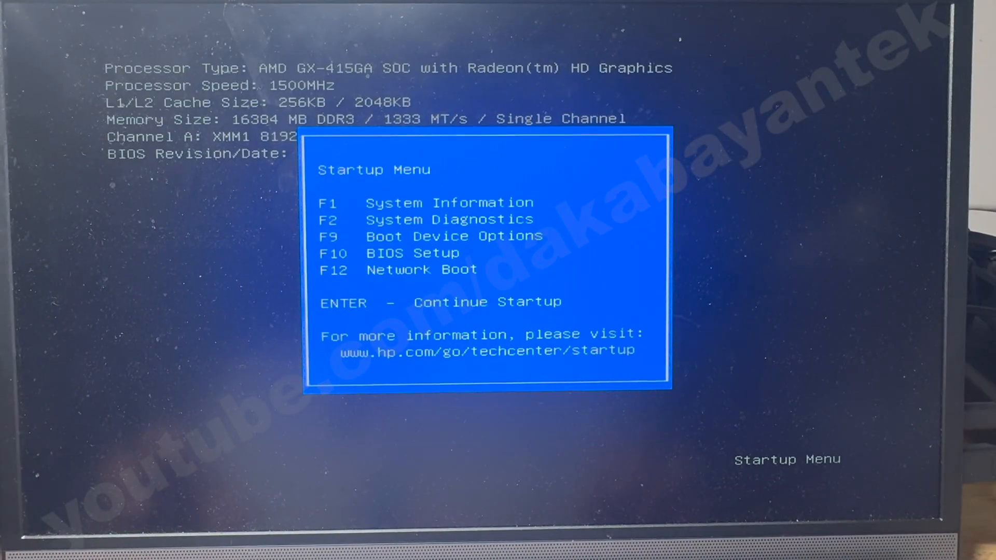
Boot from 'UEFI: Lexar USB Flash Drive 1100' in HP Boot Device Options.
{"action": "key", "text": "F9"}
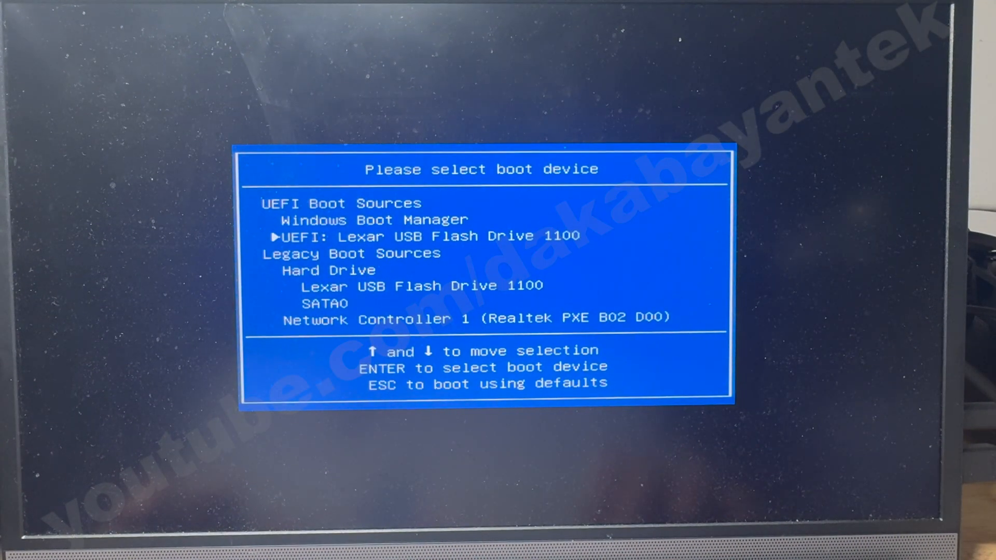
{"action": "key", "text": "enter"}
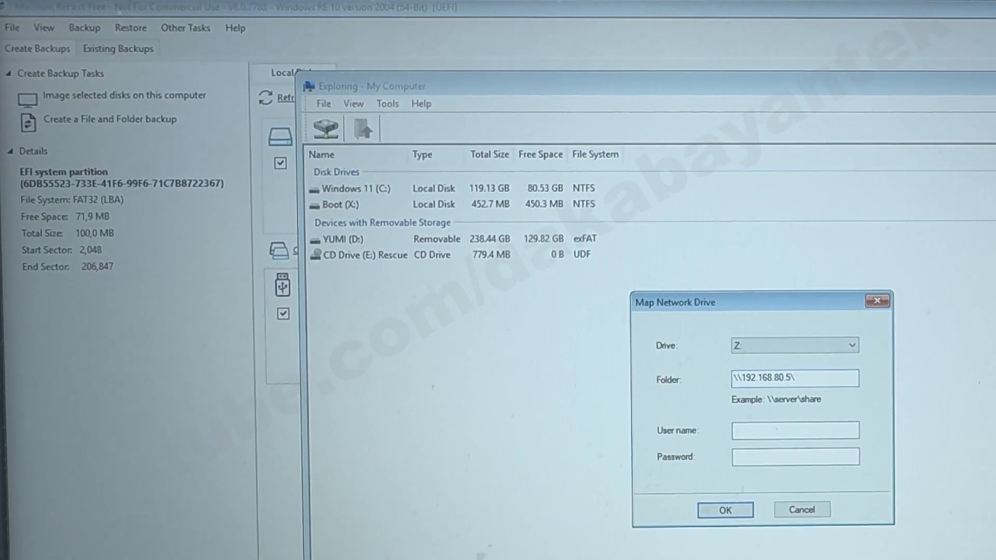
Map \\192.168.80.5\isOs as network drive Z:.
{"action": "type", "text": "isOs"}
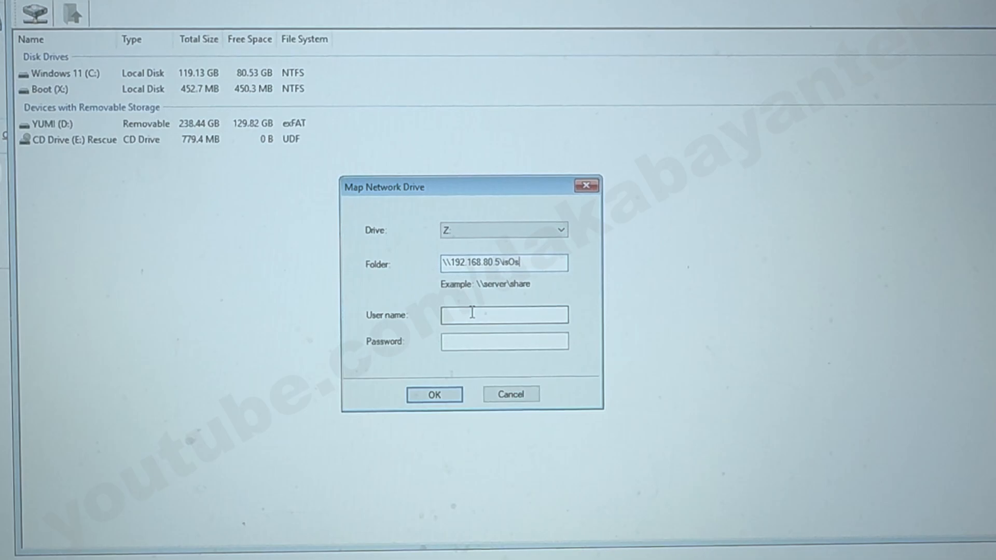
{"action": "left_click", "coordinate": [434, 393]}
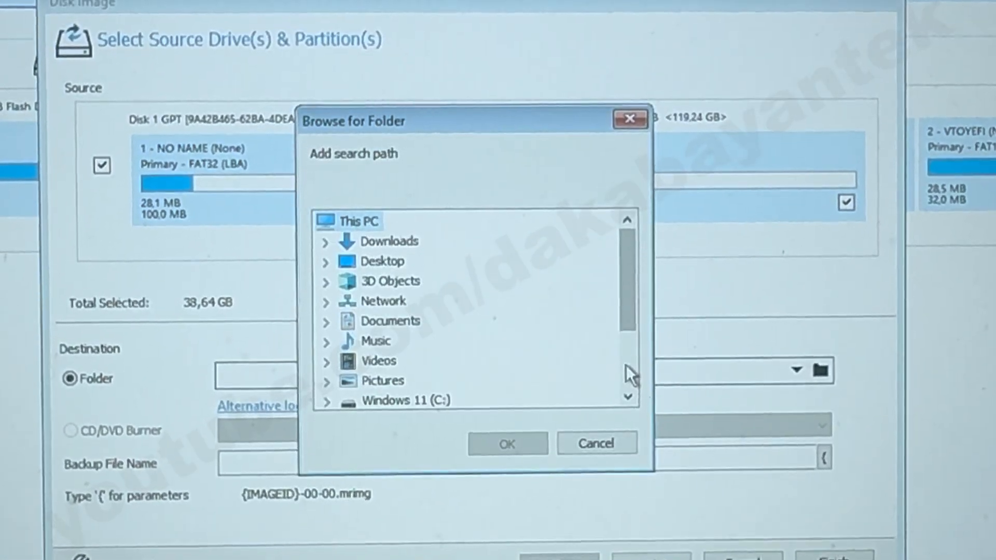
Image the Windows 11 disk to Z:\HPIsos with Advanced Options checked, and start imaging.
{"action": "left_click", "coordinate": [323, 262]}
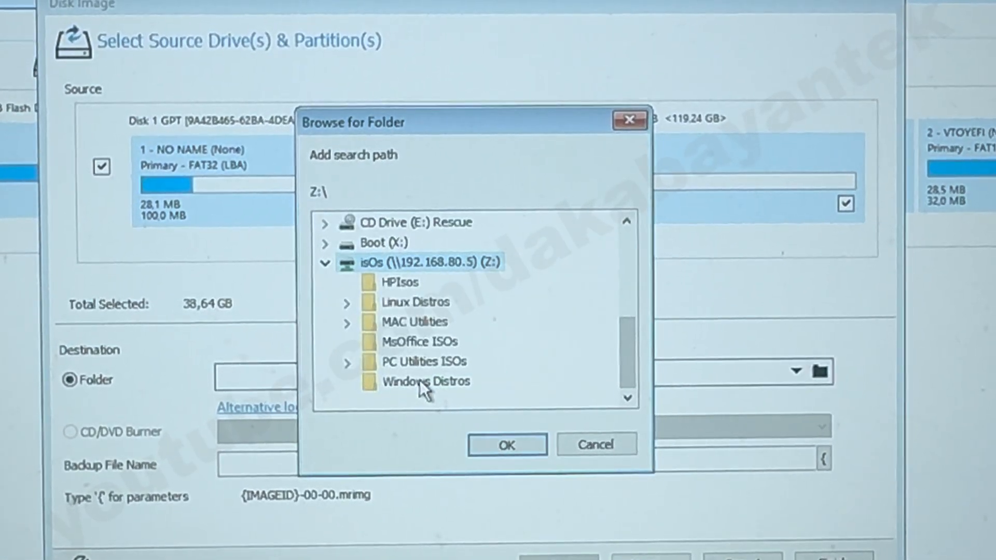
{"action": "left_click", "coordinate": [402, 282]}
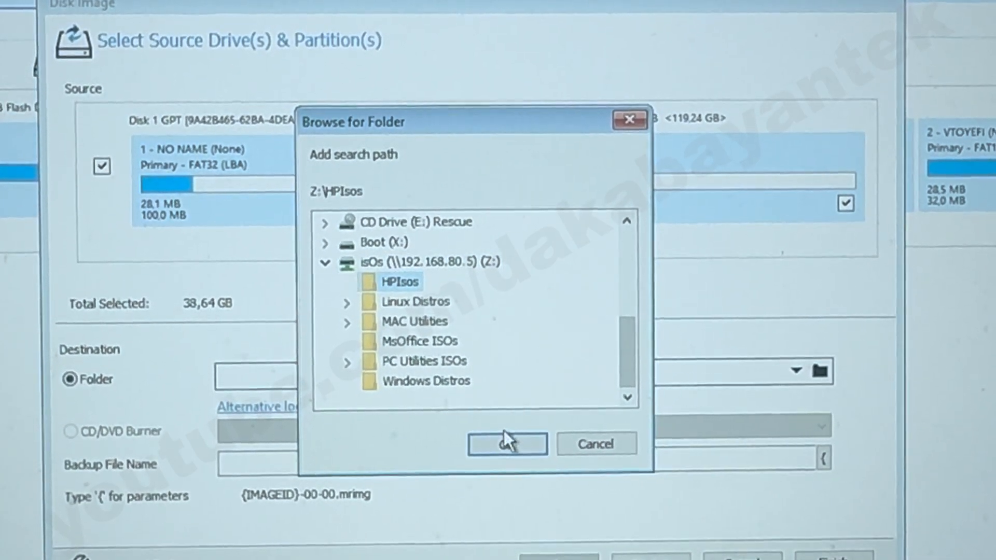
{"action": "left_click", "coordinate": [506, 442]}
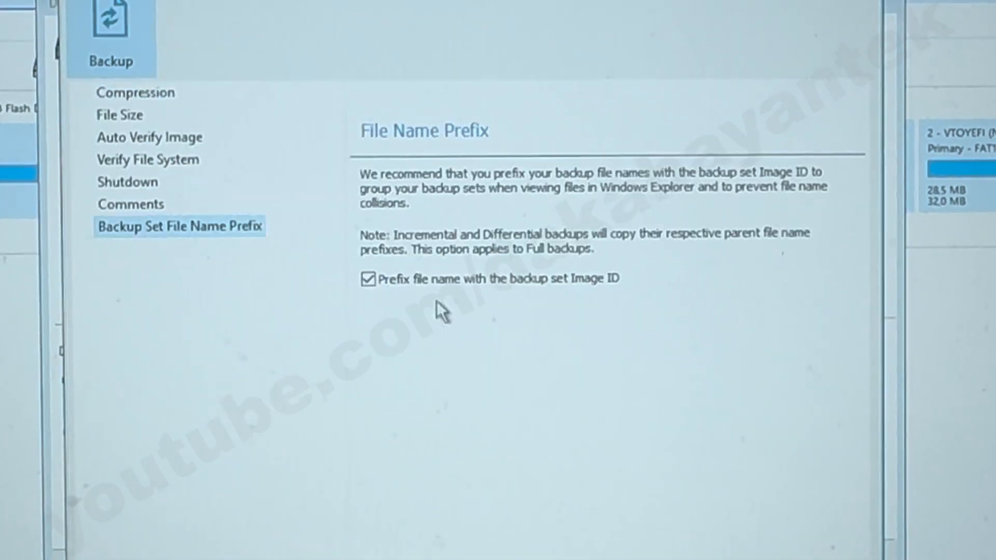
{"action": "left_click", "coordinate": [150, 136]}
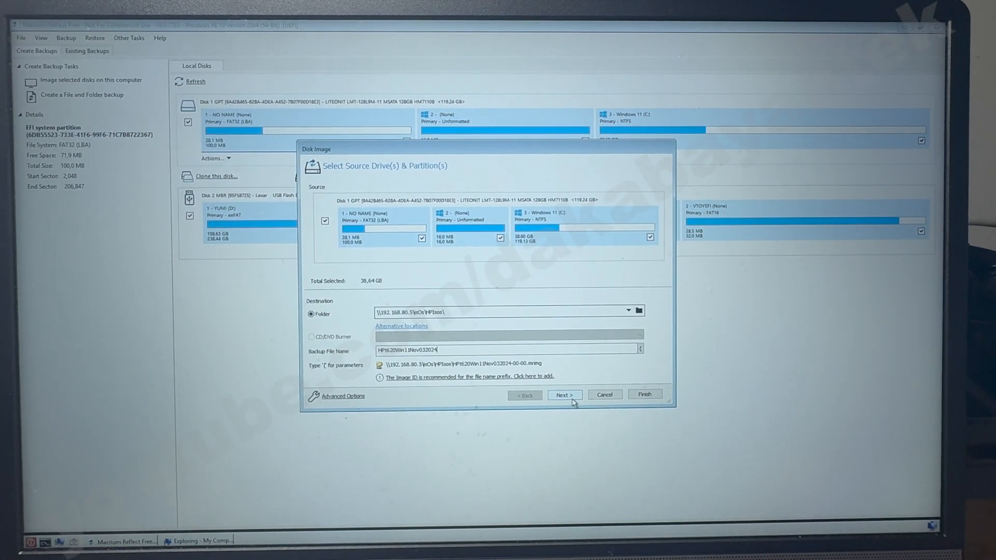
{"action": "left_click", "coordinate": [563, 394]}
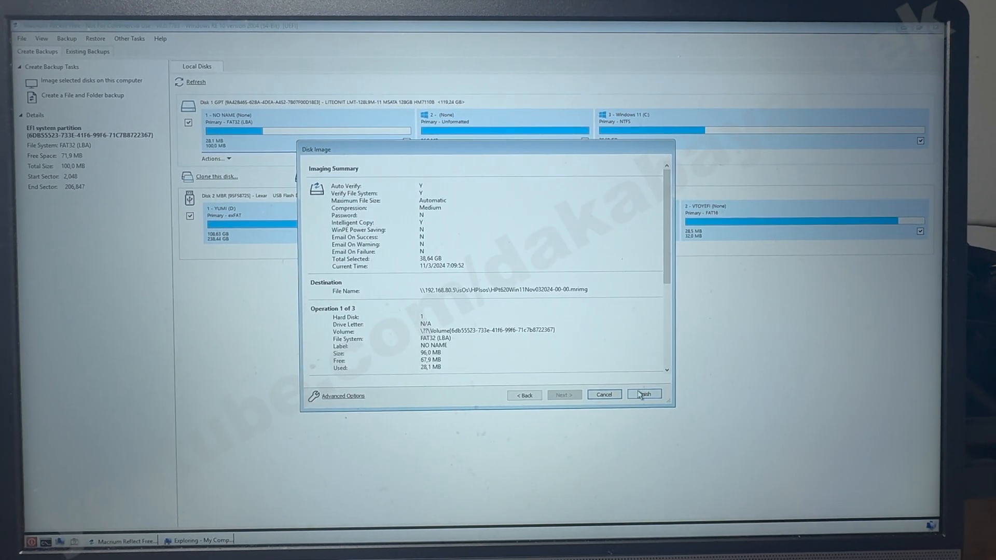
{"action": "left_click", "coordinate": [644, 393]}
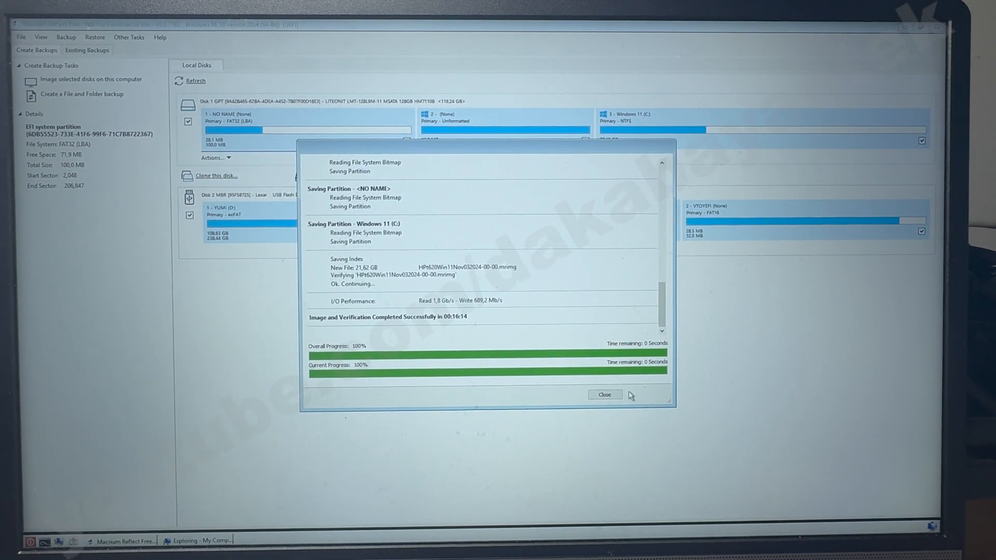
Close the job once 'Image and Verification Completed Successfully' appears.
{"action": "left_click", "coordinate": [603, 394]}
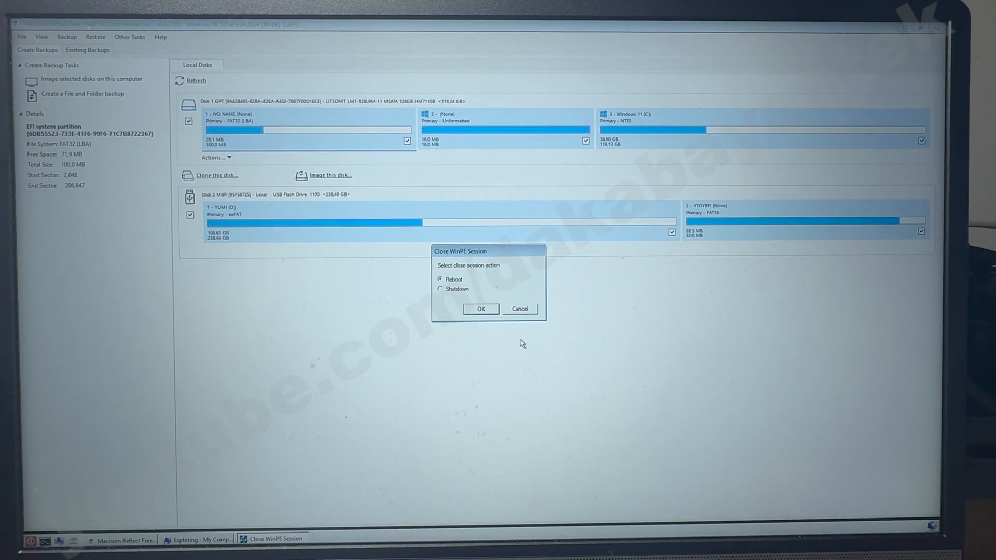
Close the WinPE session with Reboot selected.
{"action": "left_click", "coordinate": [480, 309]}
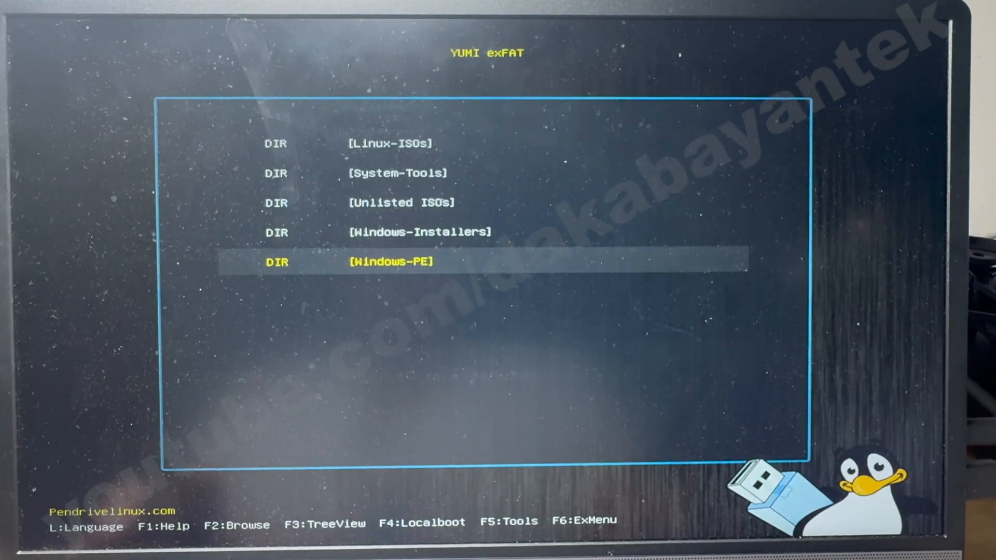
Boot the [Windows-PE] entry from the YUMI exFAT menu.
{"action": "key", "text": "enter"}
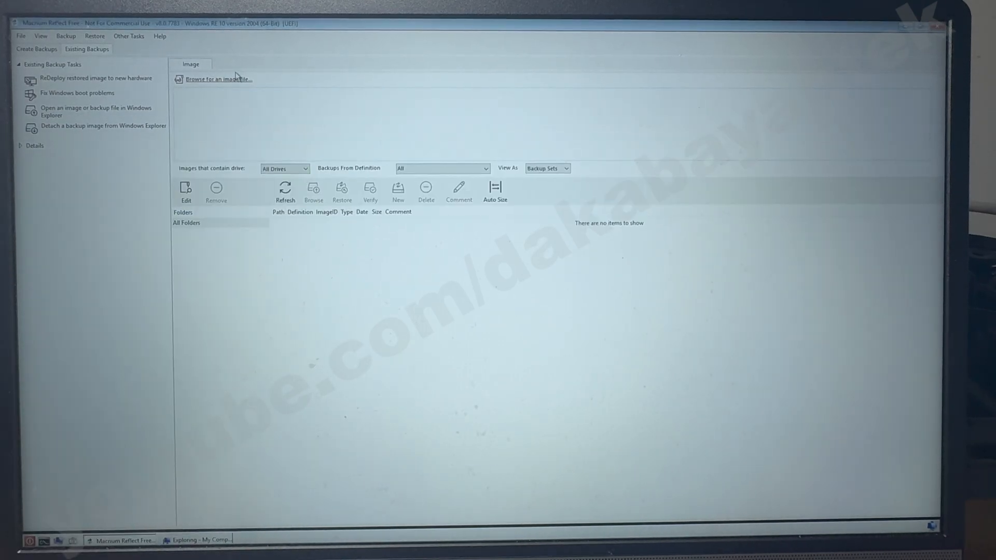
Restore the HP620Win11Nov03 image from Z:\HPIsos onto the Samsung disk, confirming overwrite.
{"action": "left_click", "coordinate": [218, 79]}
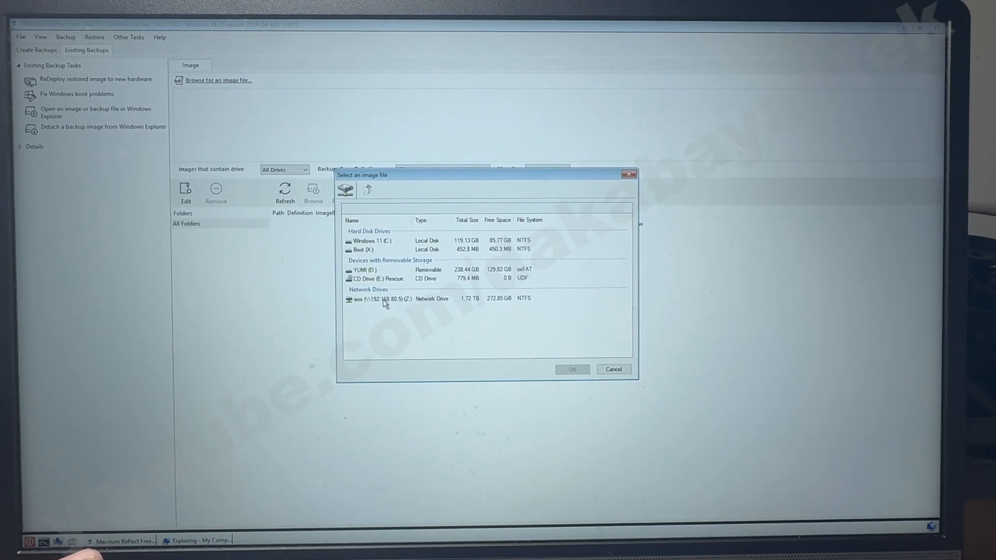
{"action": "double_click", "coordinate": [375, 299]}
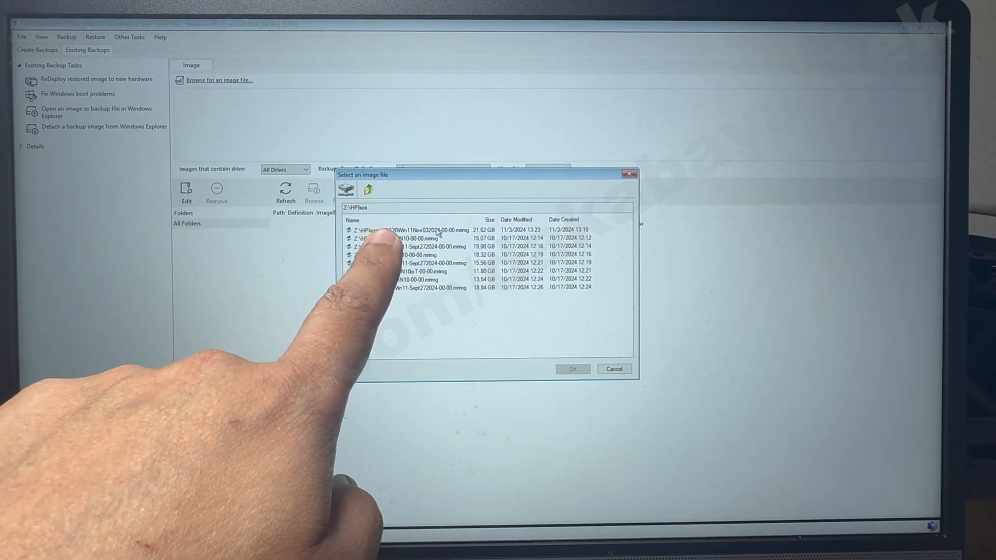
{"action": "left_click", "coordinate": [571, 368]}
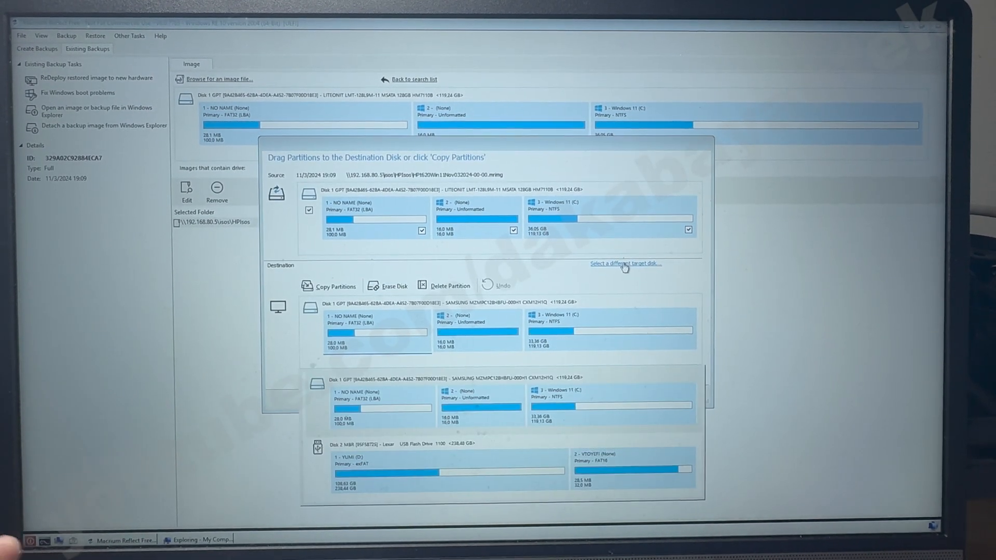
{"action": "left_click", "coordinate": [334, 286]}
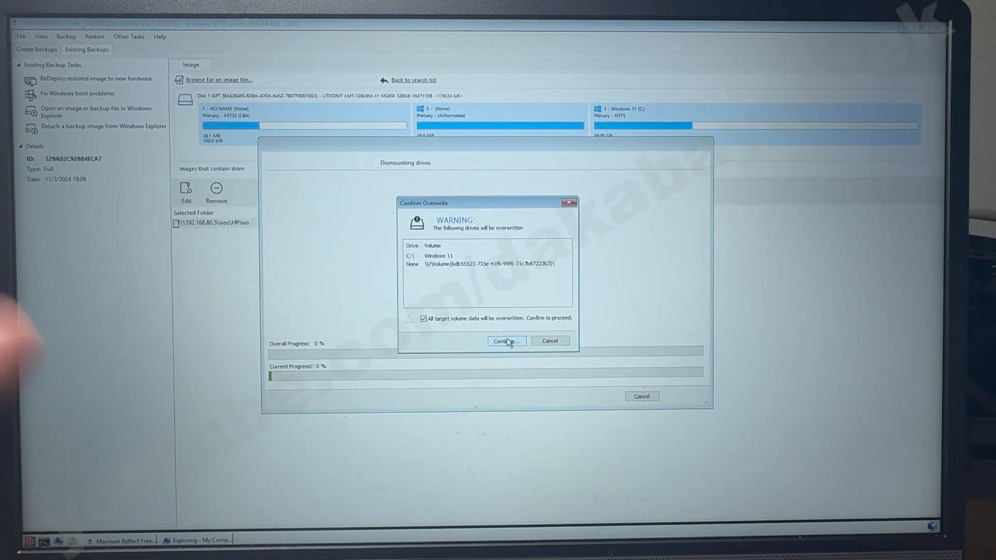
{"action": "left_click", "coordinate": [505, 341]}
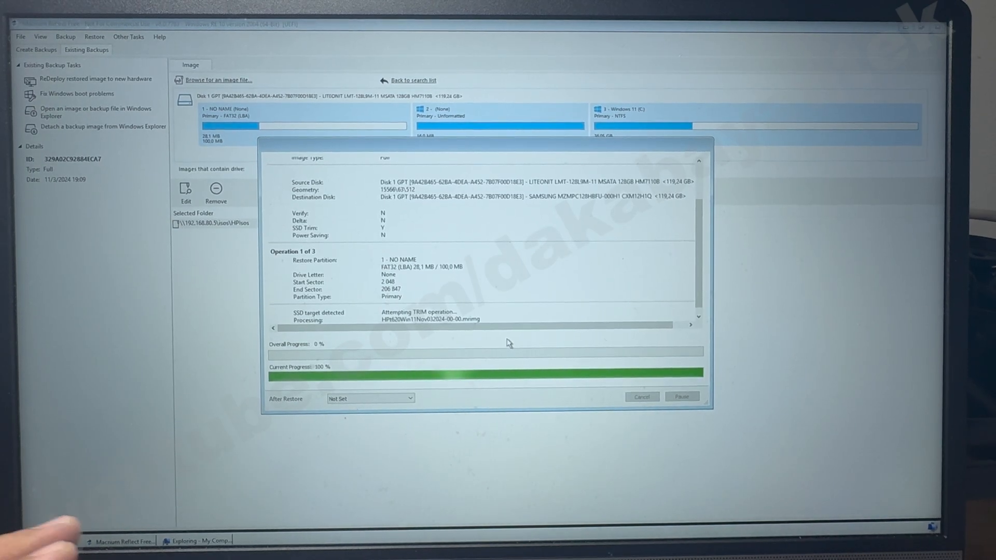